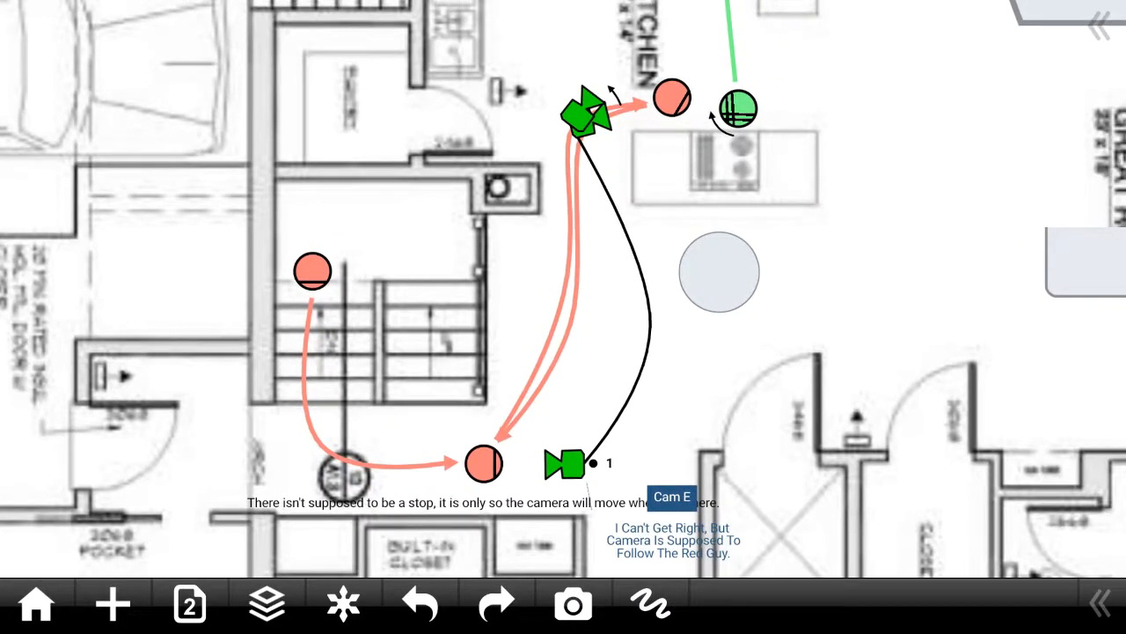
# Switch to step-by-step playback, play the animation and pause it at step 9
pyautogui.click(574, 602)
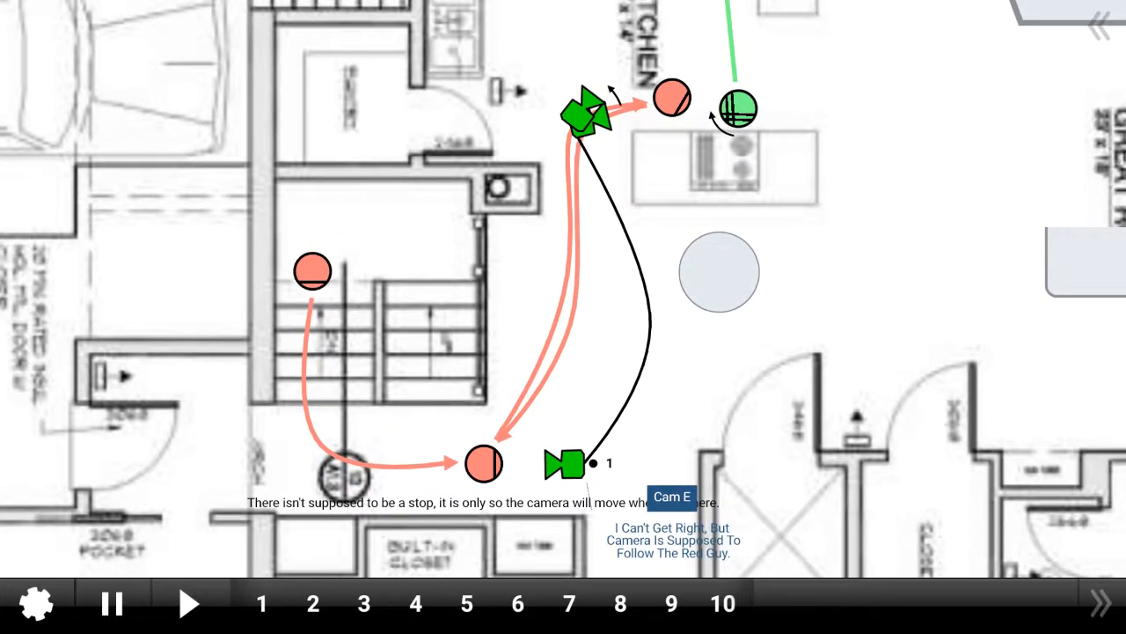
pyautogui.click(190, 602)
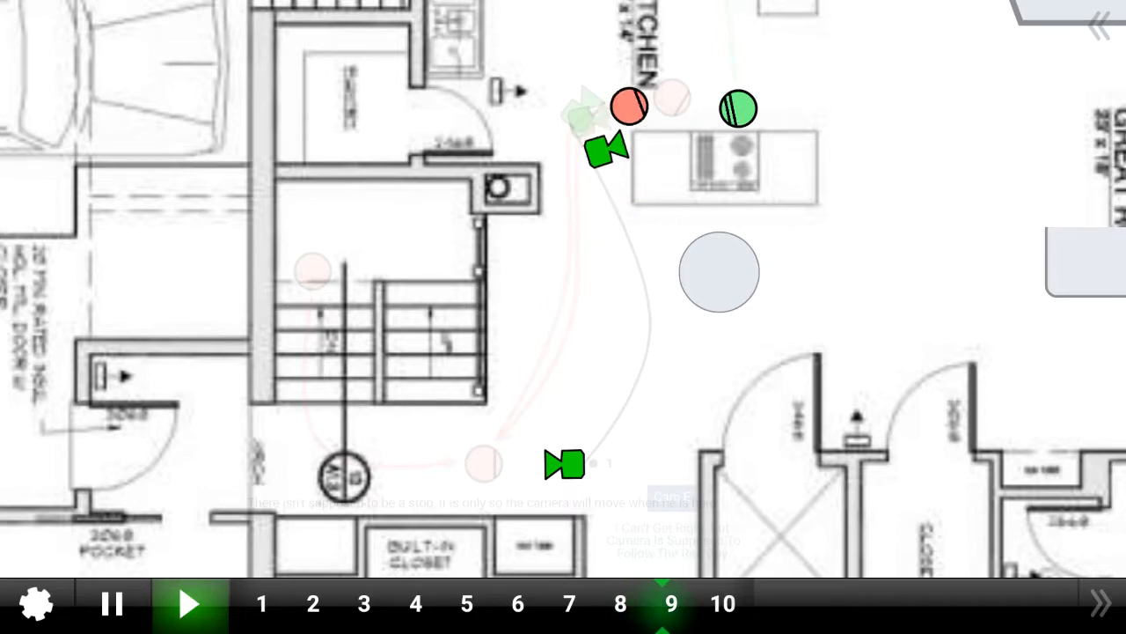
pyautogui.click(186, 602)
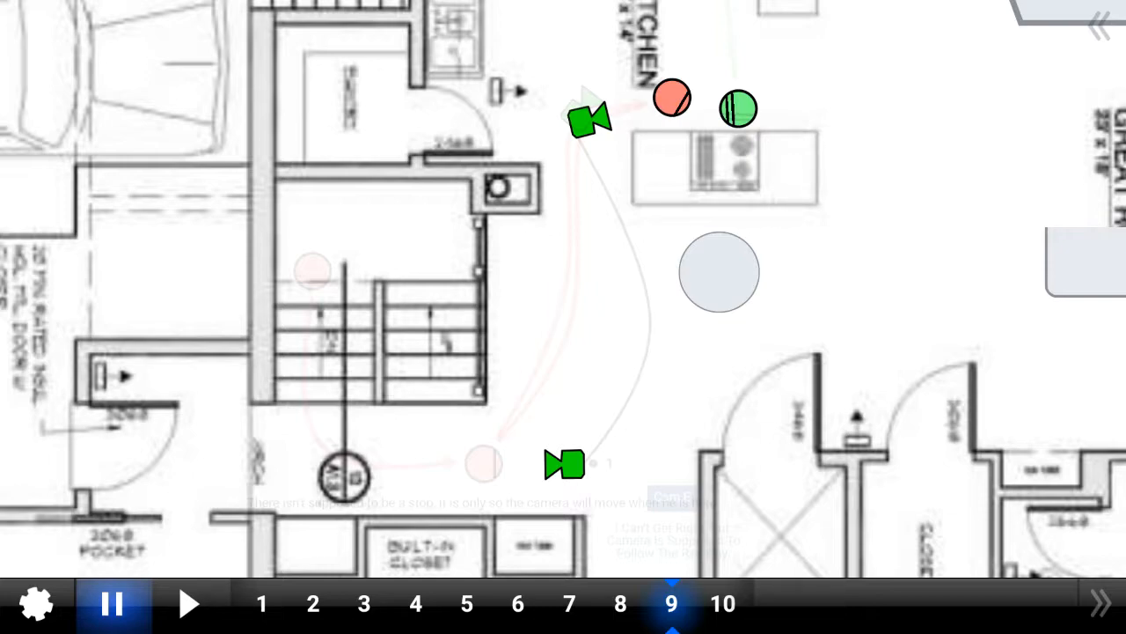
# Rerun playback from step 7 and pause again when step 9 arrives
pyautogui.click(570, 601)
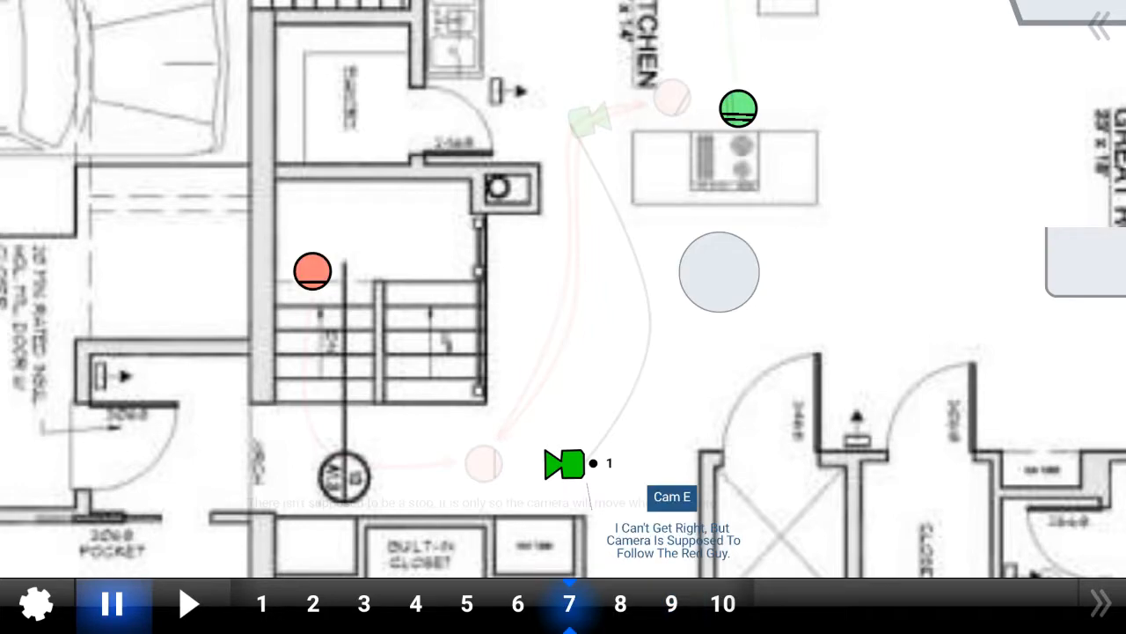
pyautogui.click(672, 602)
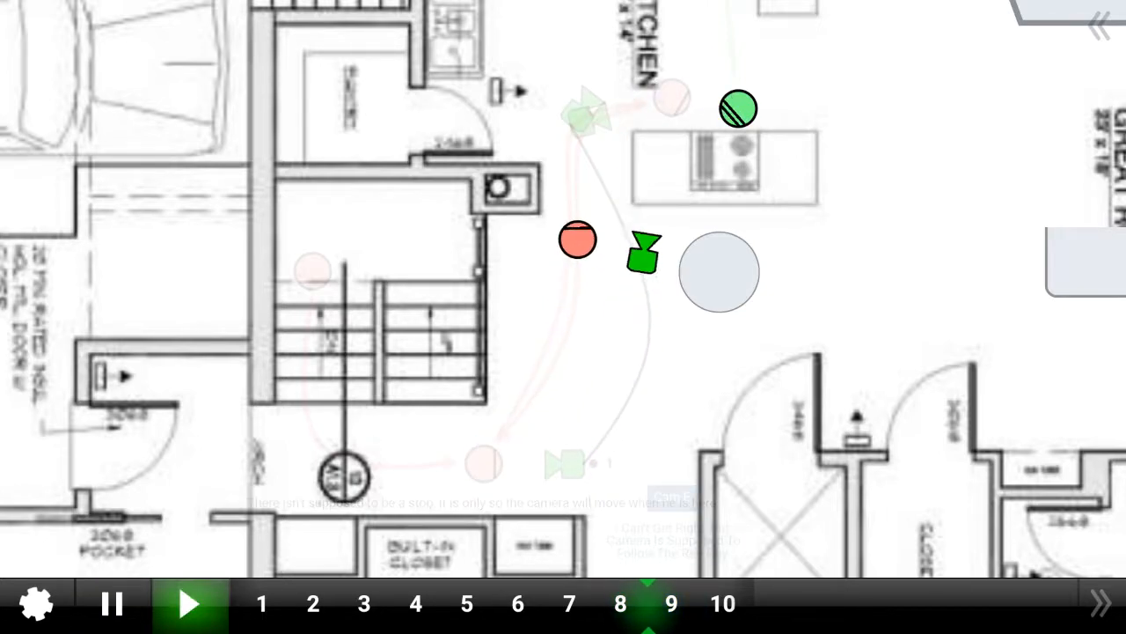
pyautogui.click(187, 604)
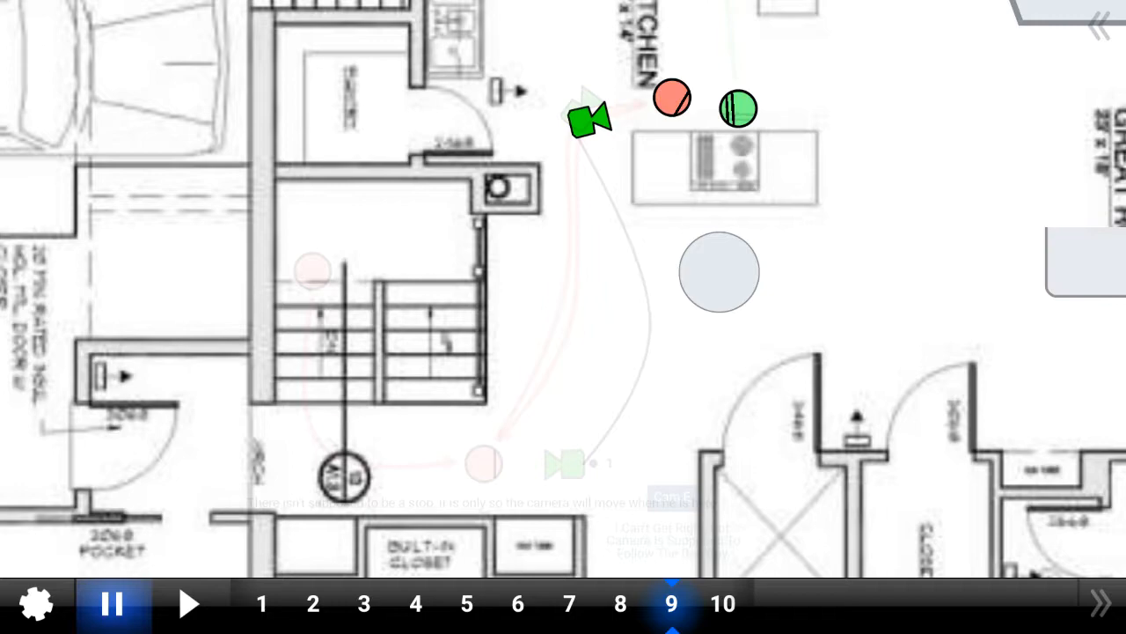
# Play into step 10, stop back at step 9, leave playback, then jump straight to step 10
pyautogui.click(189, 604)
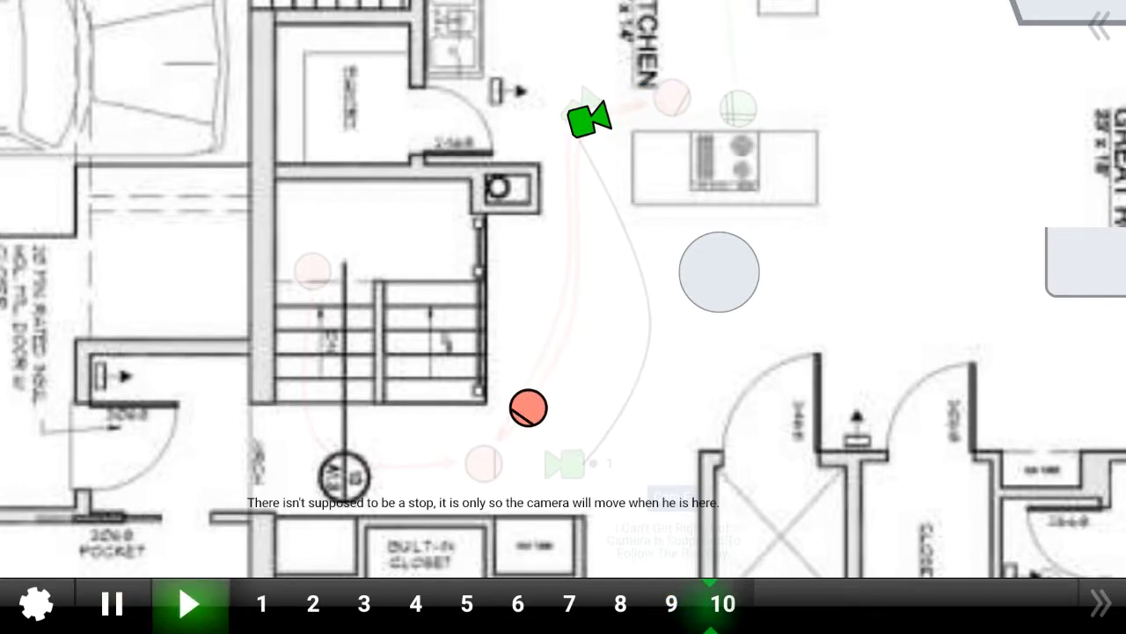
pyautogui.click(185, 602)
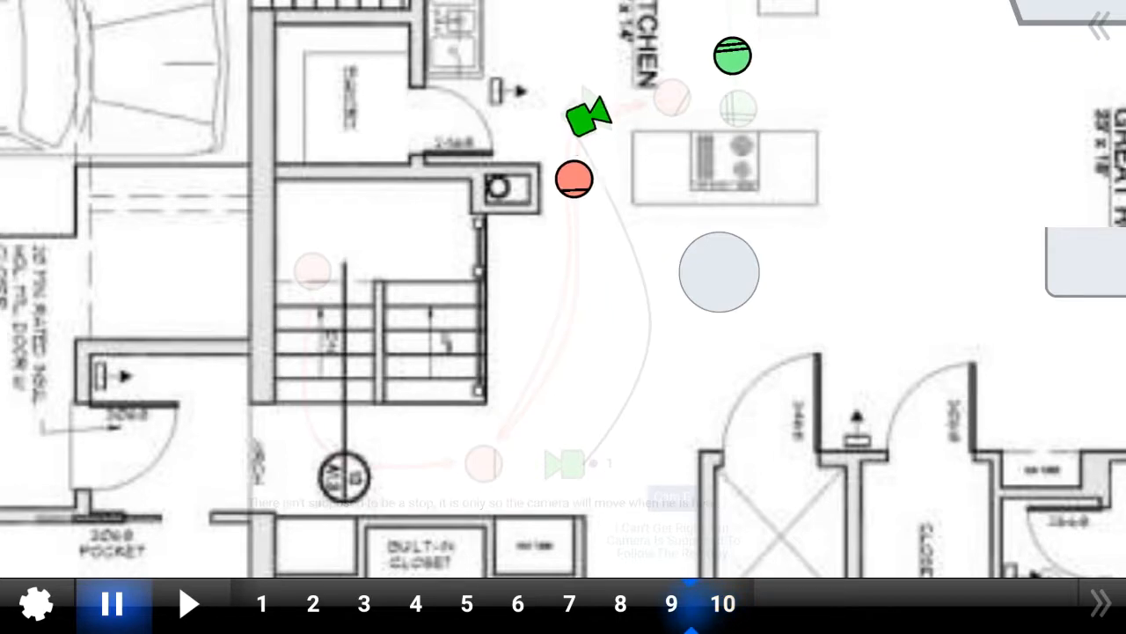
pyautogui.click(672, 604)
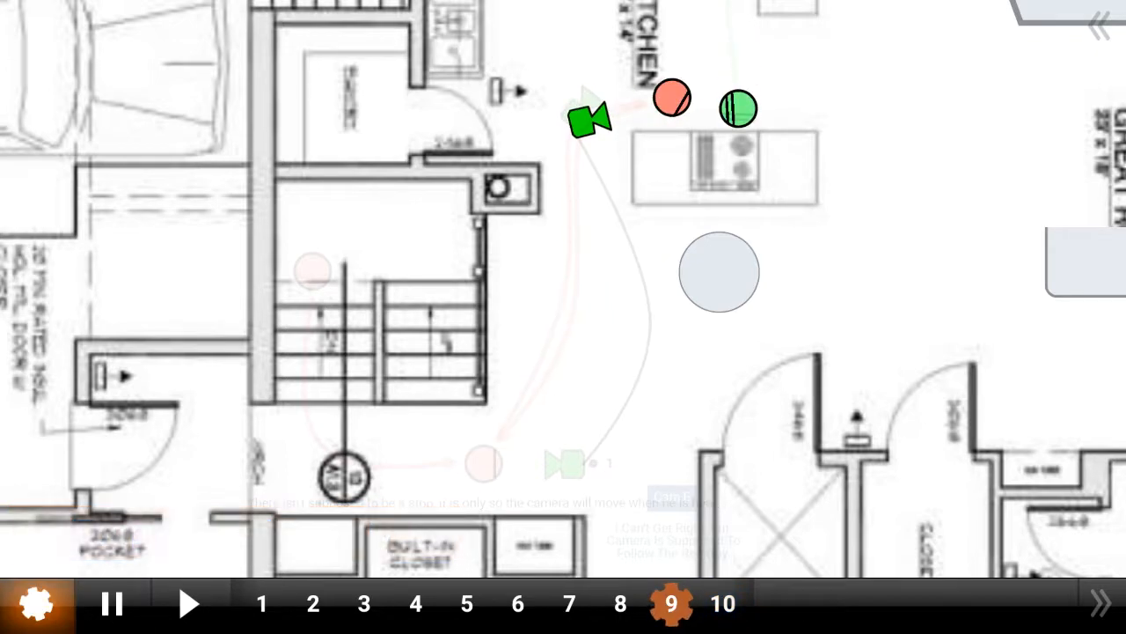
pyautogui.click(722, 604)
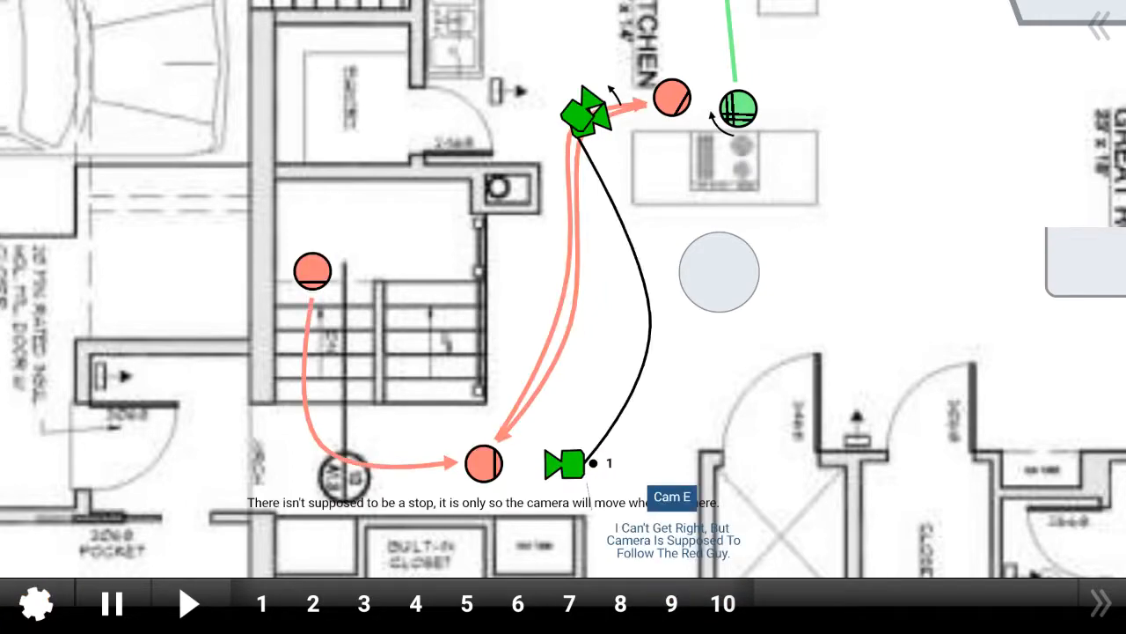
pyautogui.click(190, 602)
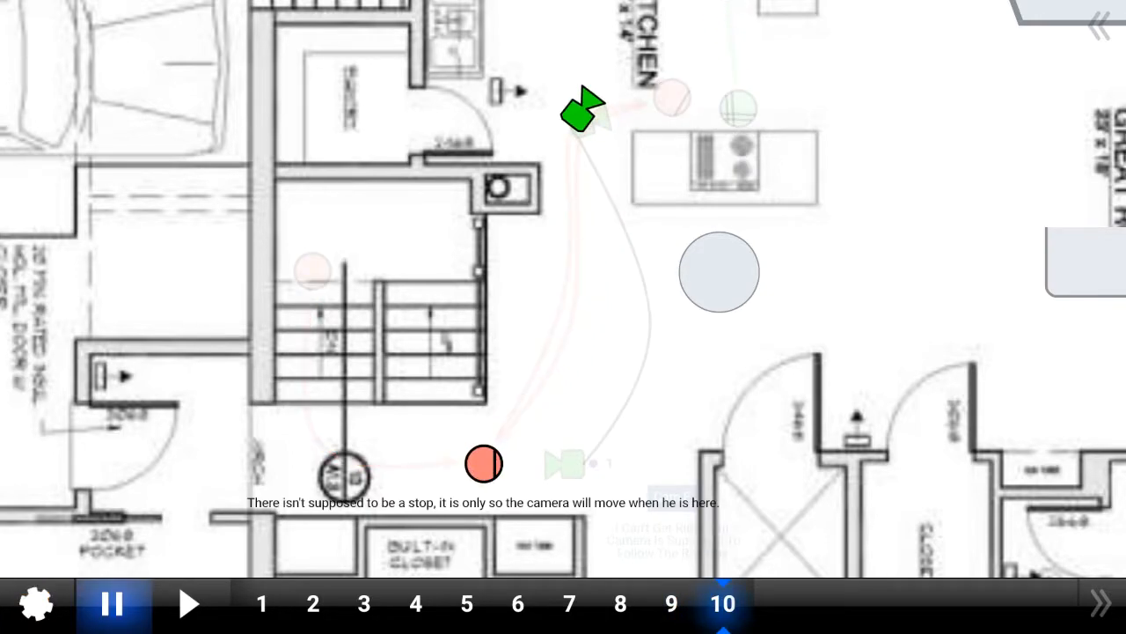